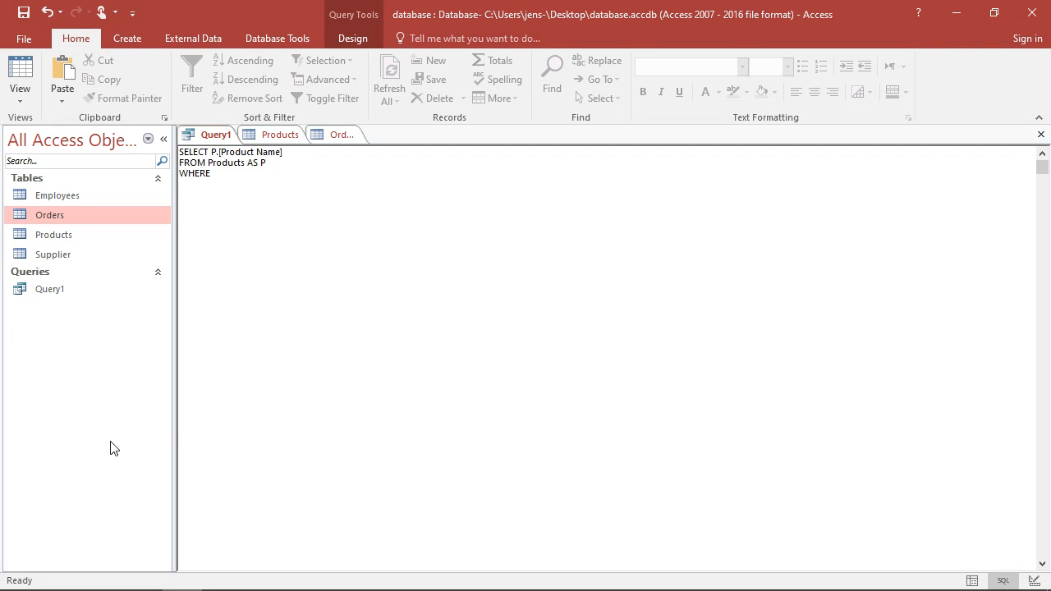
Step: Compare product codes between the Products and Orders tables, ending on the Products datasheet
{"action": "left_click", "coordinate": [211, 173]}
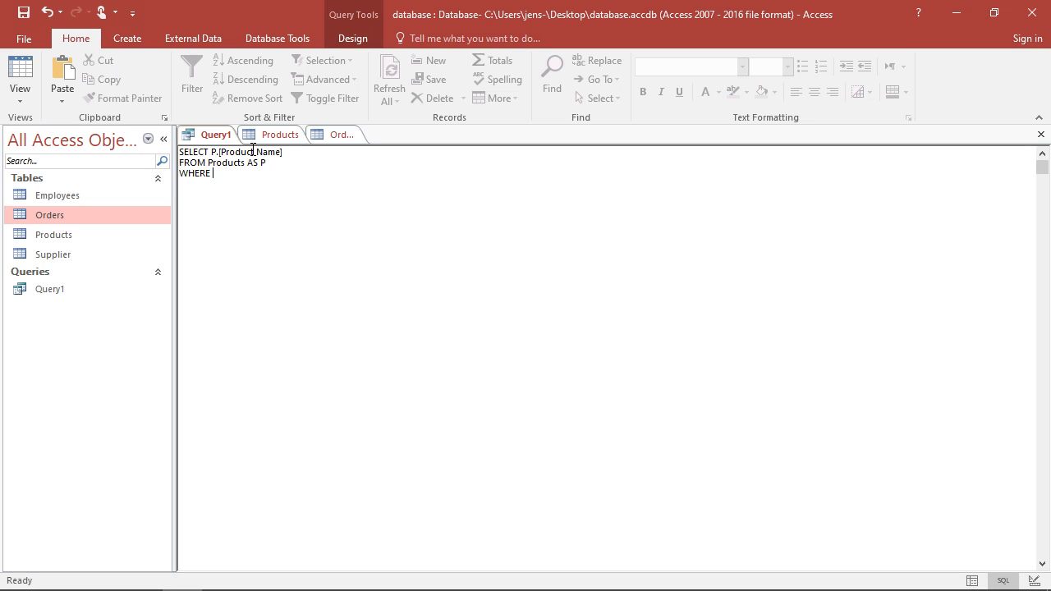
{"action": "left_click", "coordinate": [280, 134]}
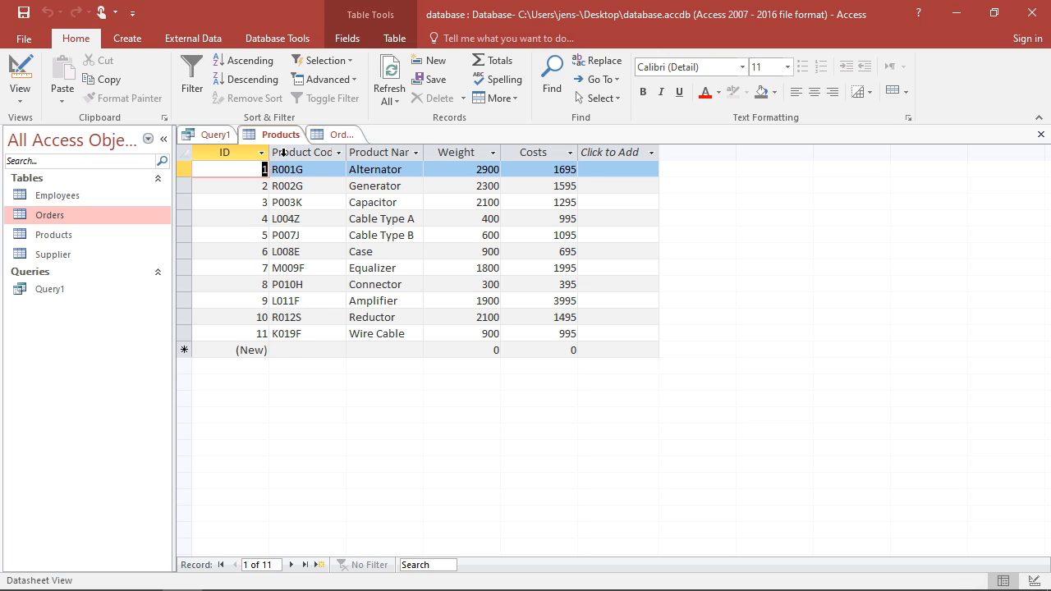
{"action": "mouse_move", "coordinate": [286, 326]}
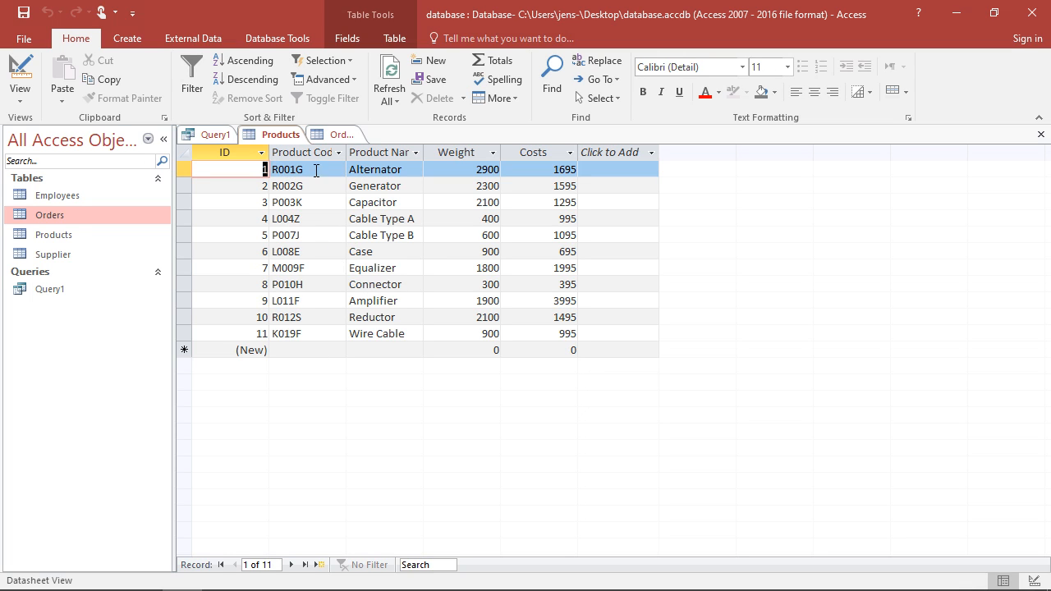
{"action": "mouse_move", "coordinate": [405, 164]}
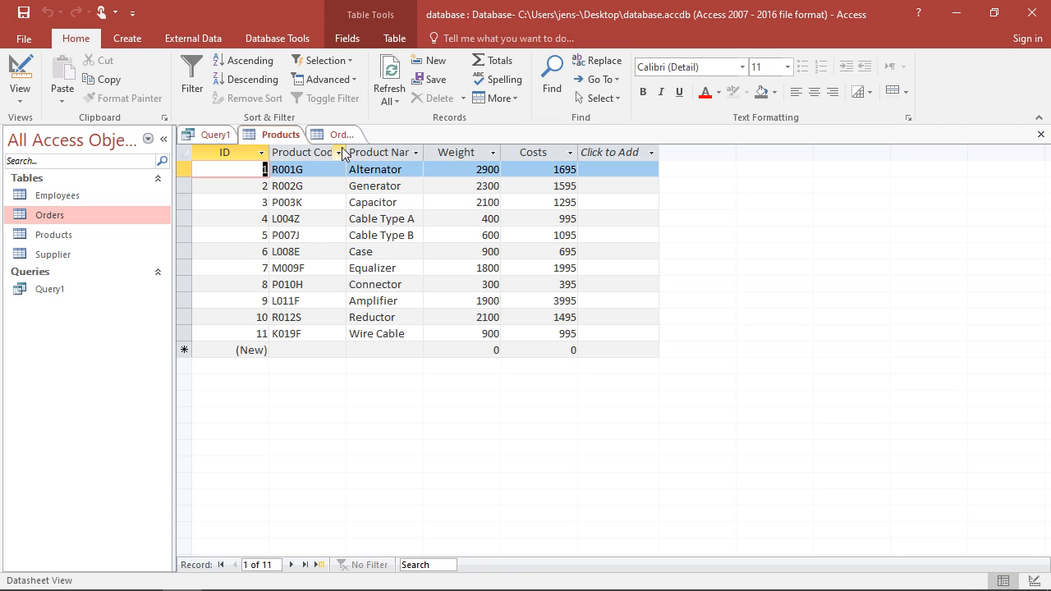
{"action": "left_click", "coordinate": [338, 134]}
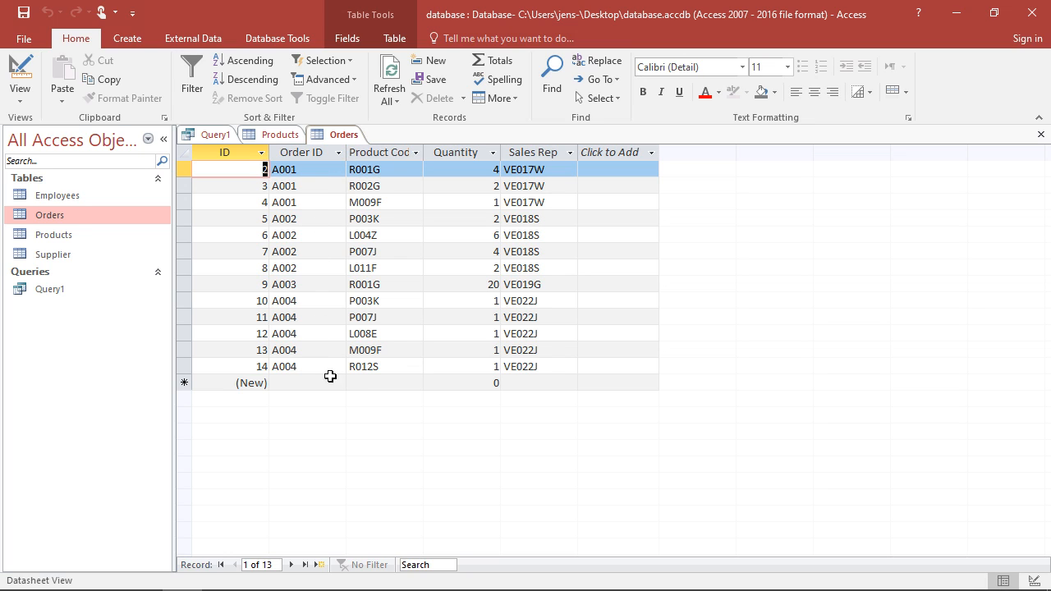
{"action": "mouse_move", "coordinate": [312, 284]}
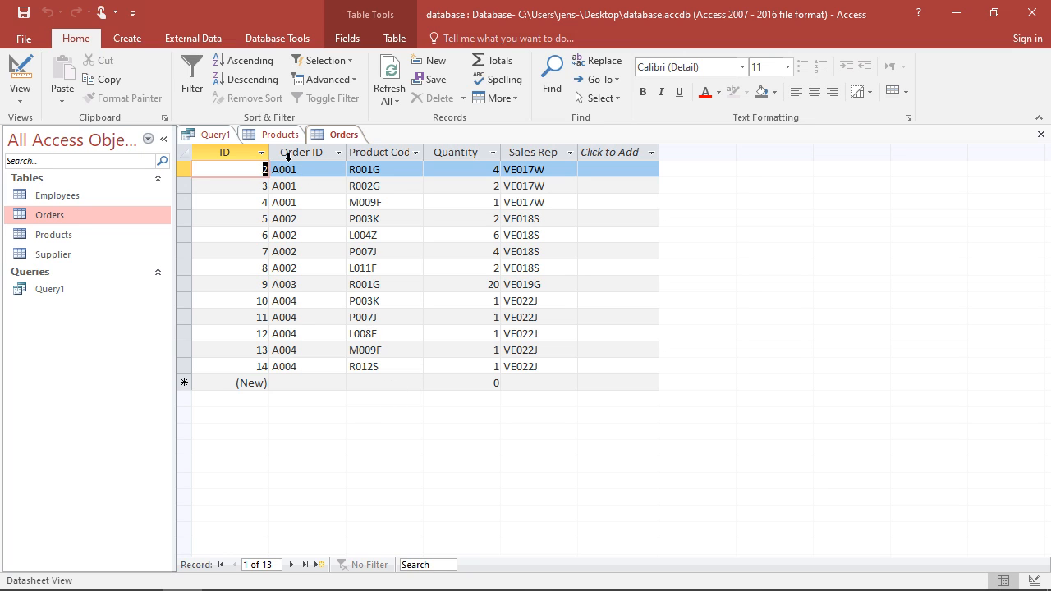
{"action": "mouse_move", "coordinate": [401, 168]}
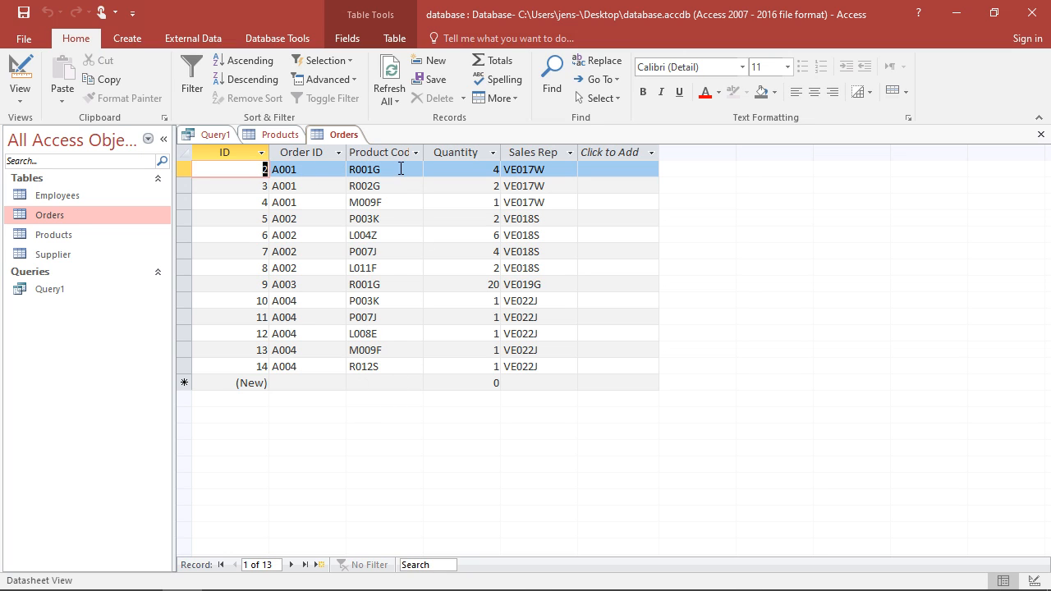
{"action": "left_click", "coordinate": [280, 134]}
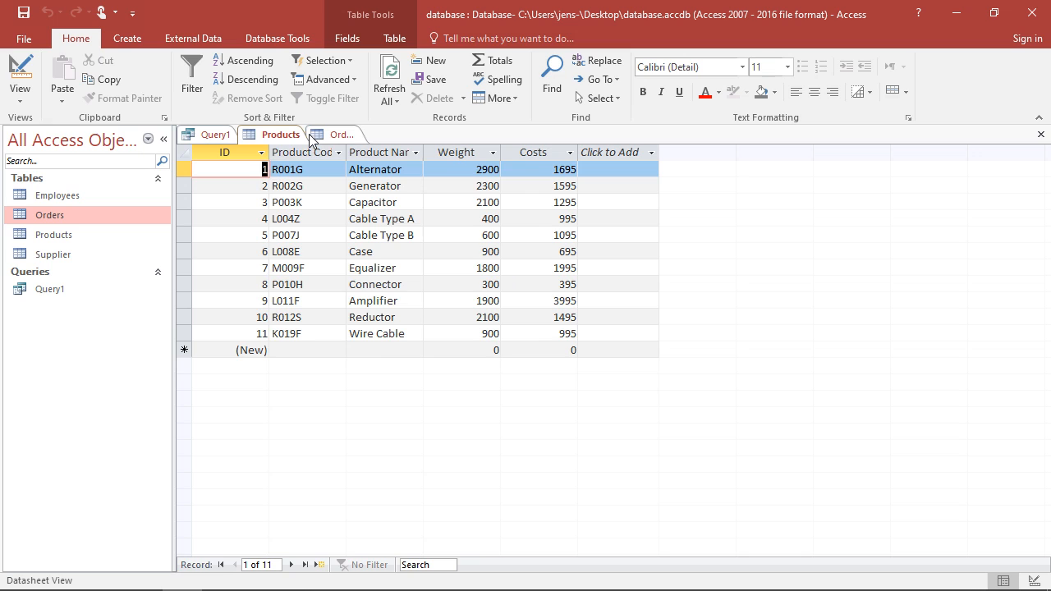
{"action": "left_click", "coordinate": [341, 134]}
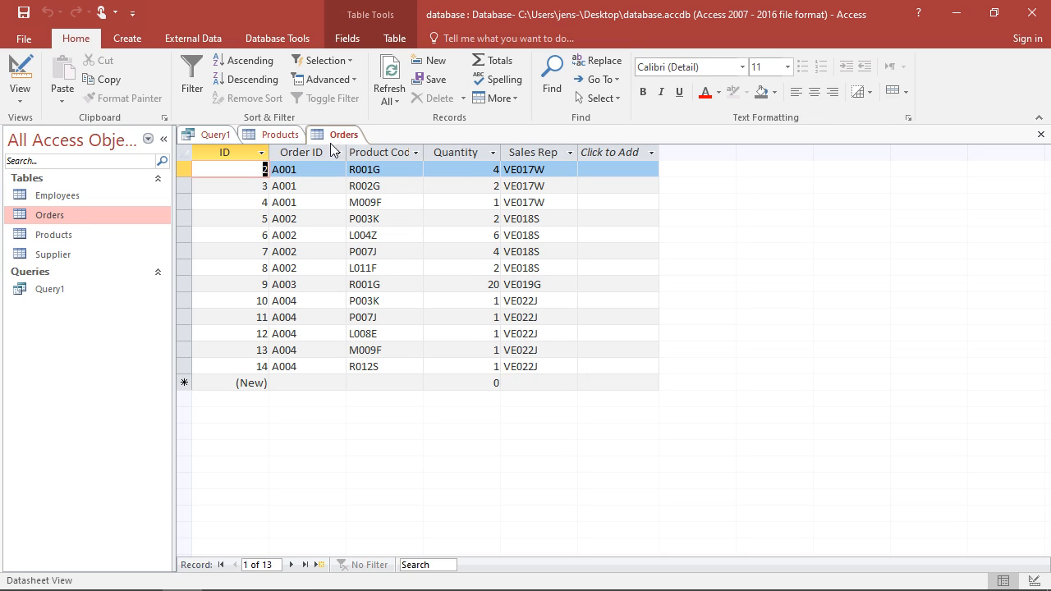
{"action": "left_click", "coordinate": [280, 134]}
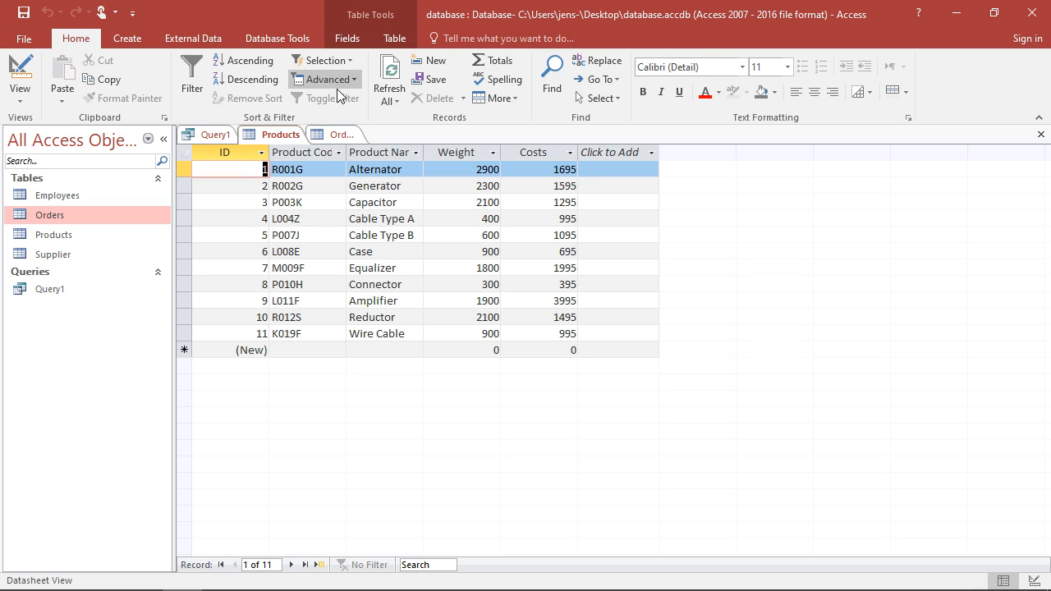
{"action": "mouse_move", "coordinate": [285, 149]}
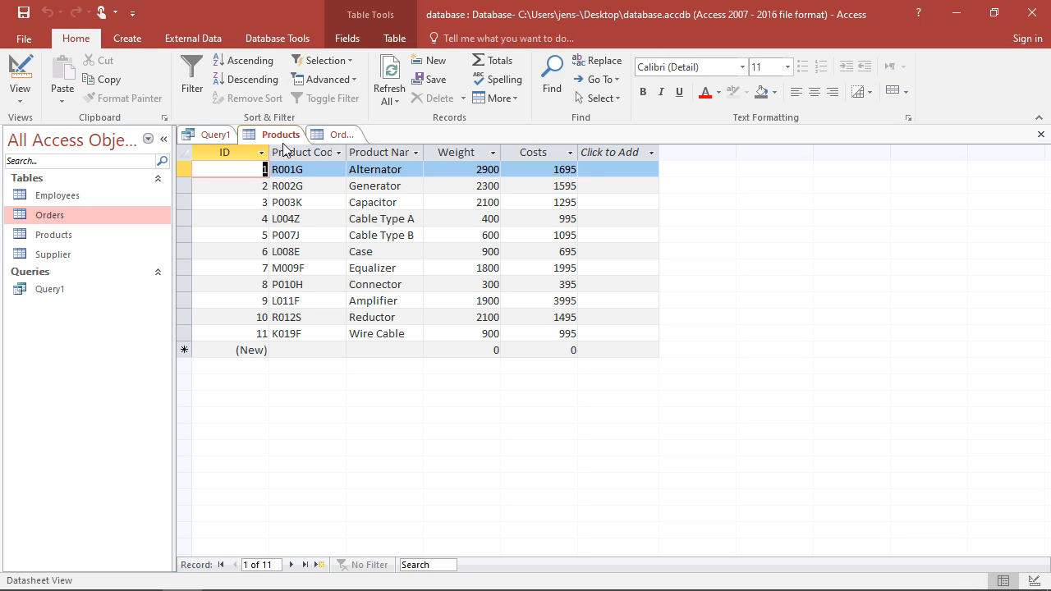
Step: Back in Query1's SQL text, type EXISTS after WHERE
{"action": "left_click", "coordinate": [215, 134]}
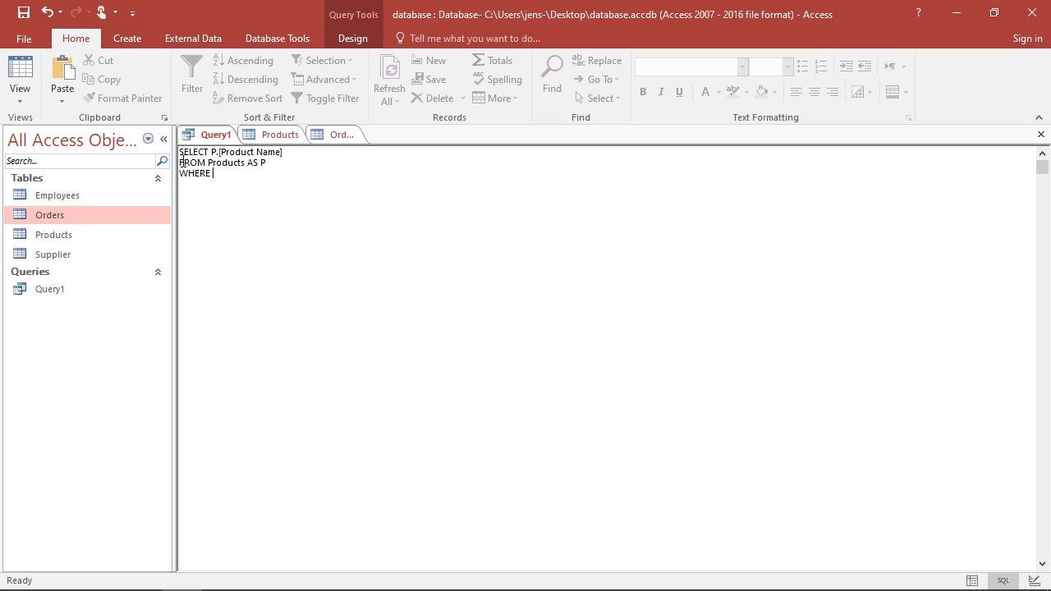
{"action": "mouse_move", "coordinate": [239, 172]}
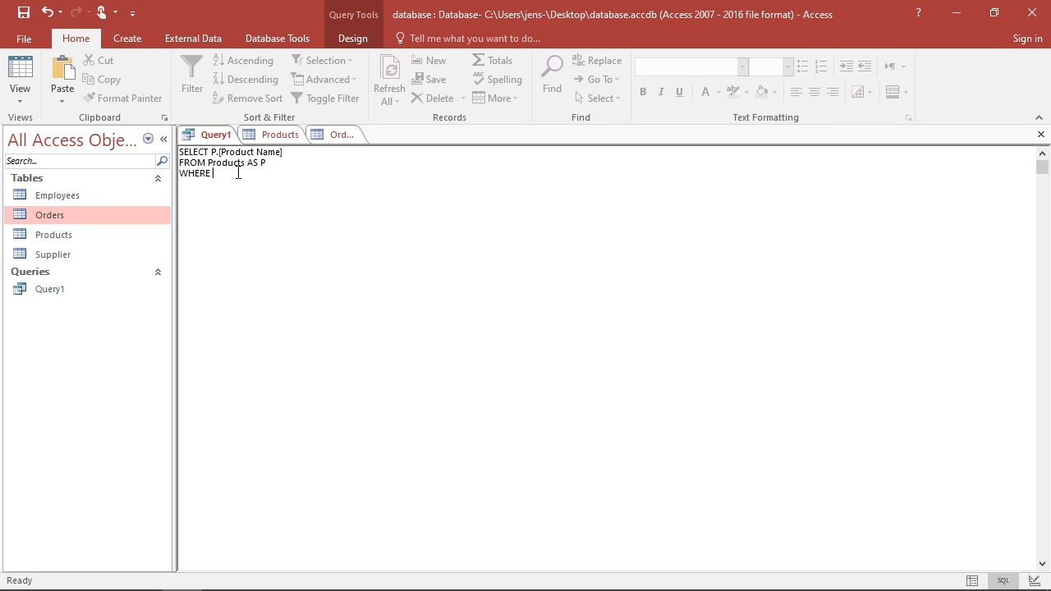
{"action": "type", "text": "EXISTS"}
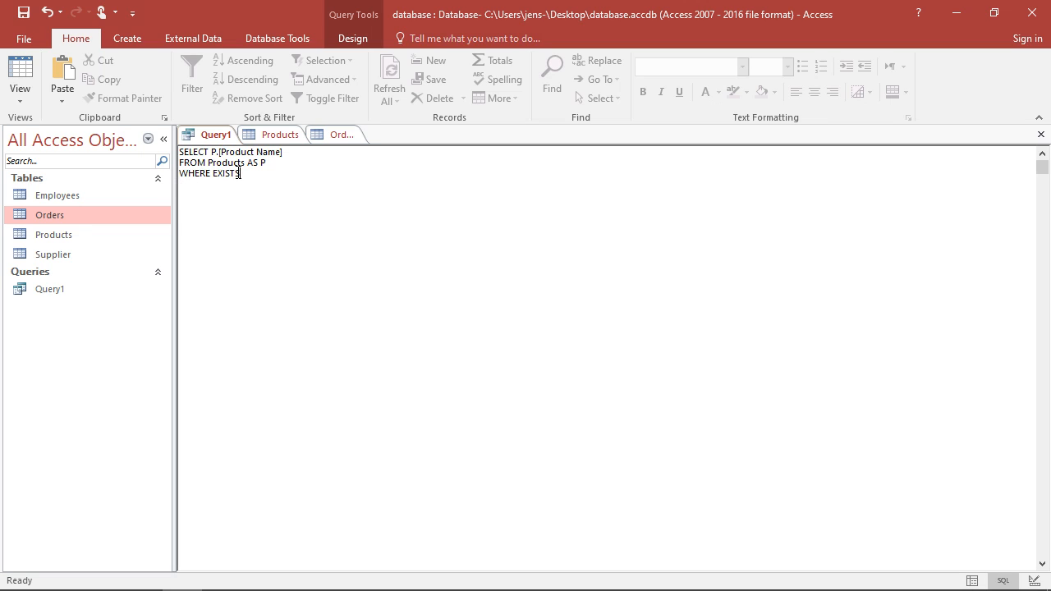
{"action": "mouse_move", "coordinate": [328, 143]}
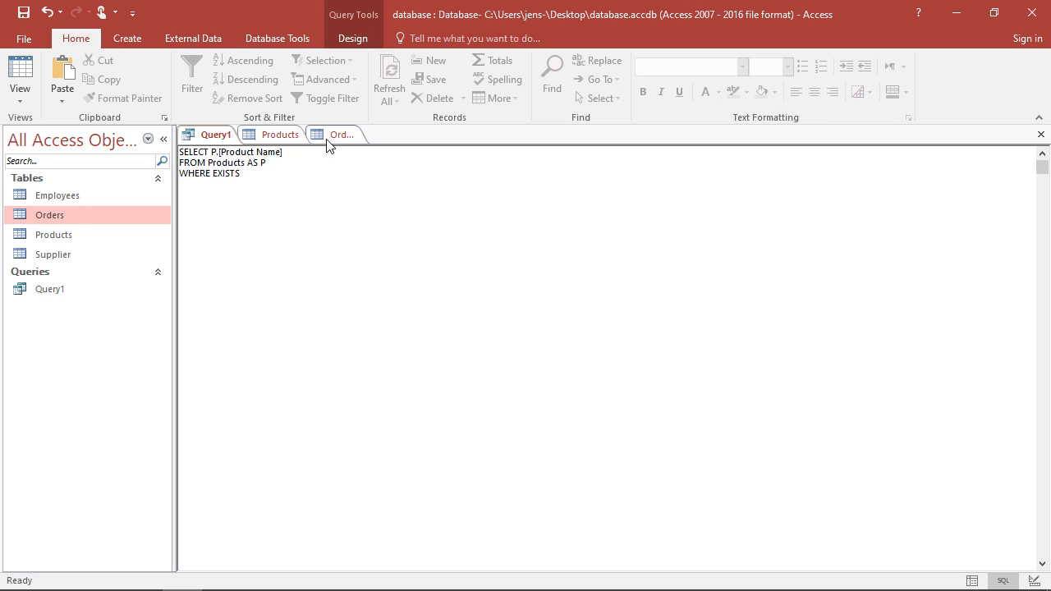
{"action": "mouse_move", "coordinate": [310, 141]}
{"action": "type", "text": " ("}
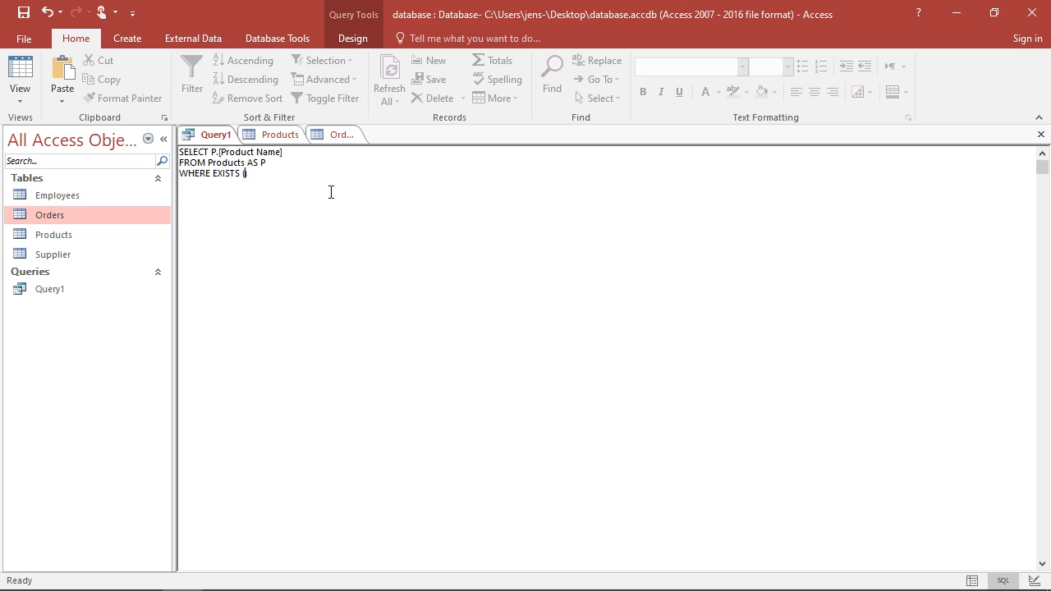
Step: Write the subquery SELECT O.[Product Code] FROM Orders AS O WHERE inside the EXISTS parentheses
{"action": "type", "text": ");"}
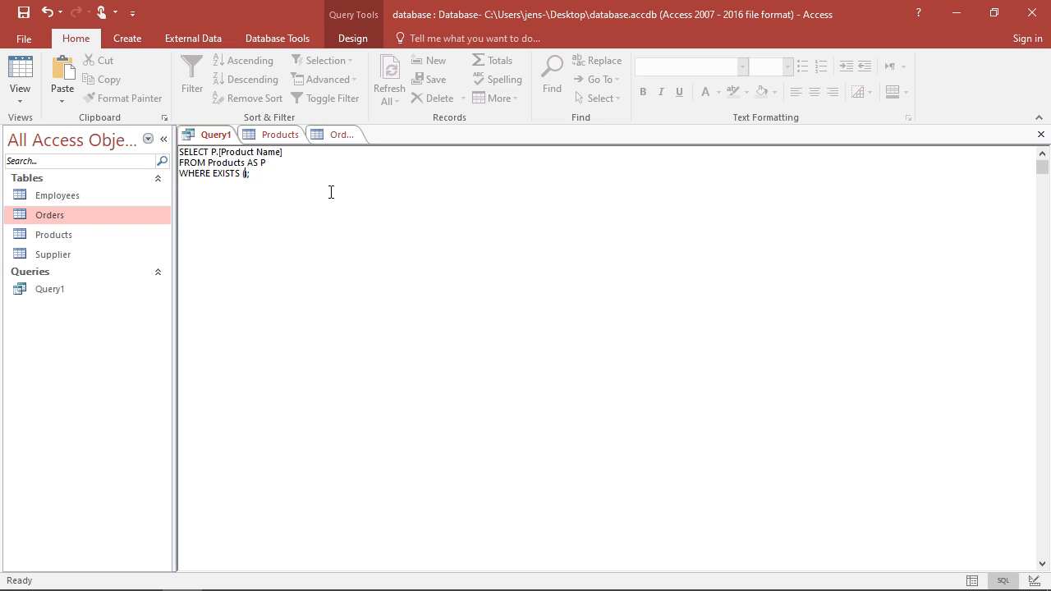
{"action": "type", "text": "SEL"}
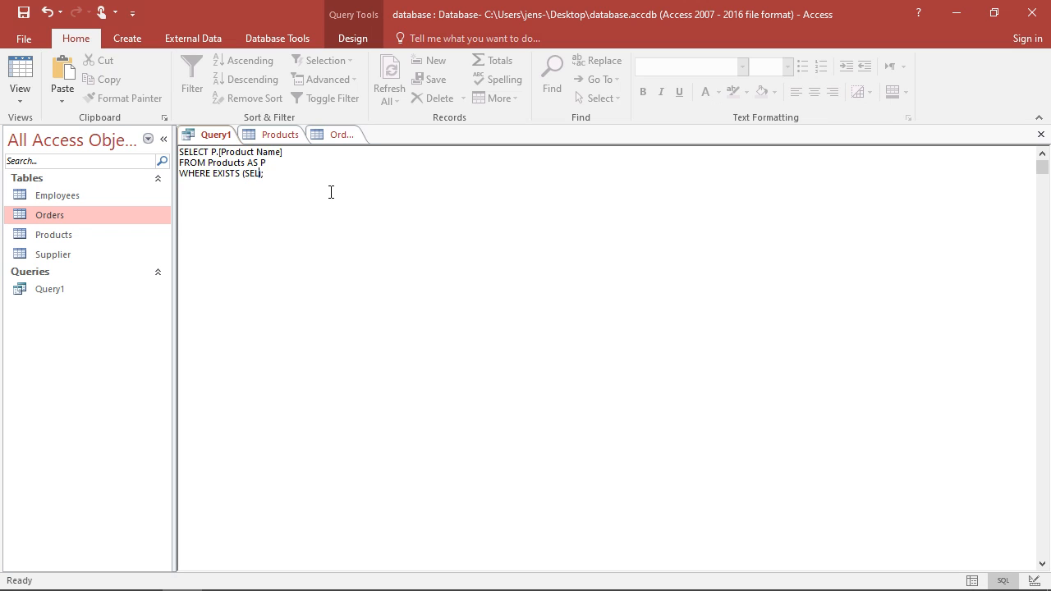
{"action": "type", "text": "ECT"}
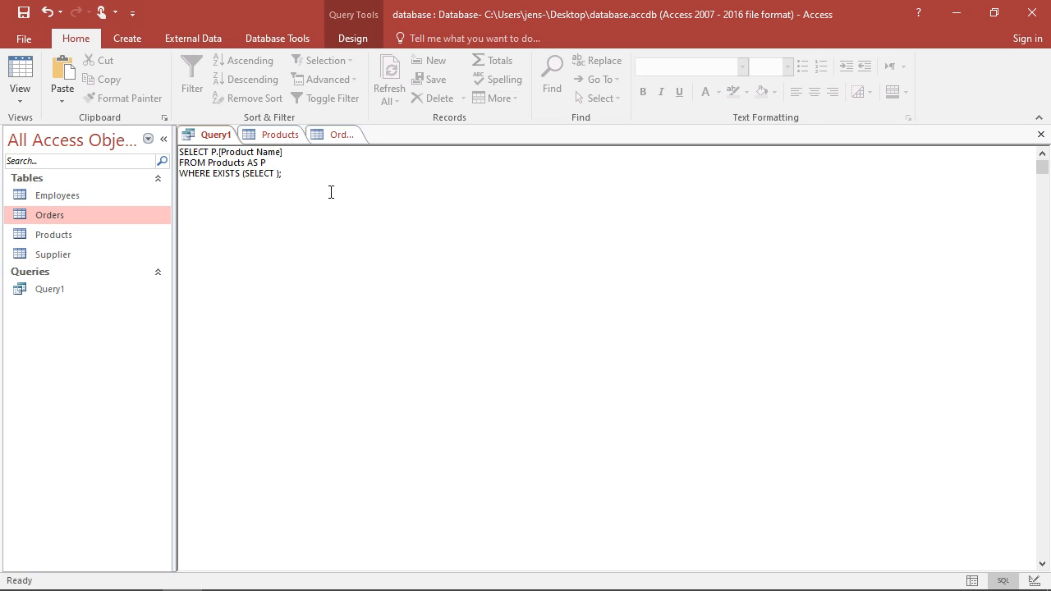
{"action": "type", "text": "O.[Produc"}
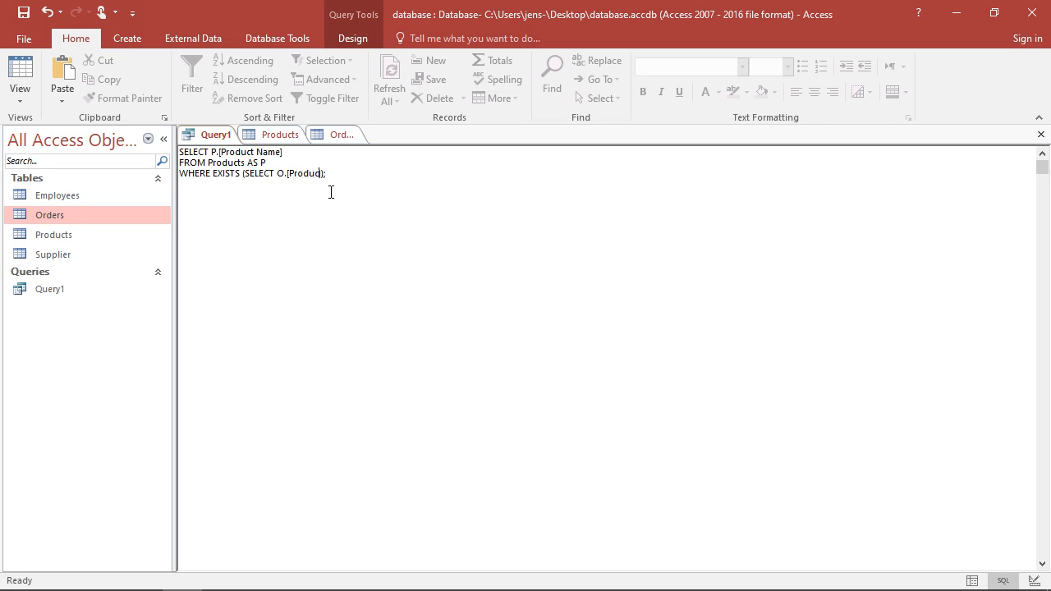
{"action": "type", "text": "Code]"}
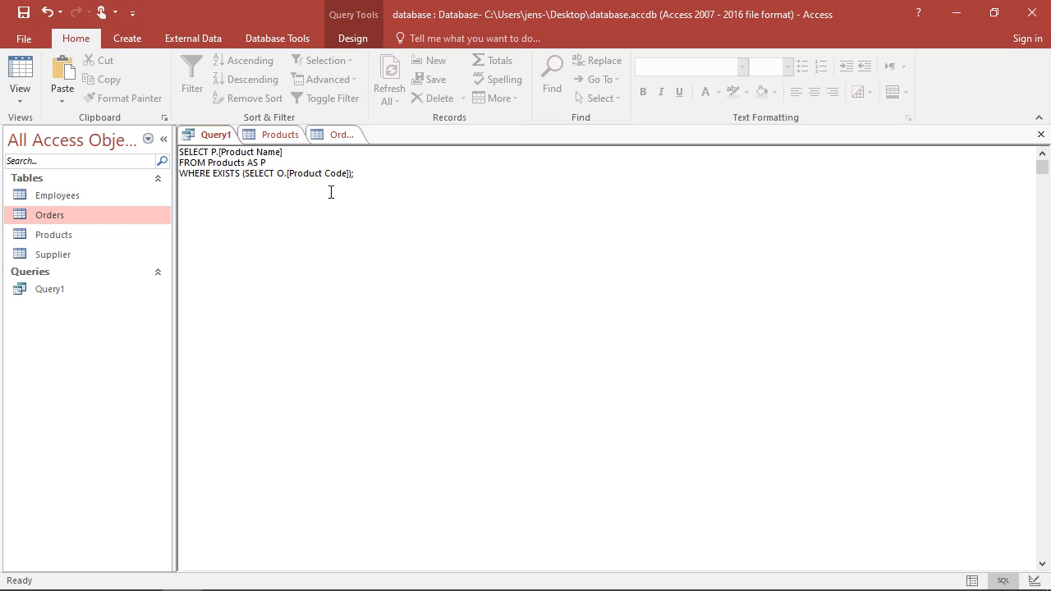
{"action": "type", "text": "FROM Orders AS"}
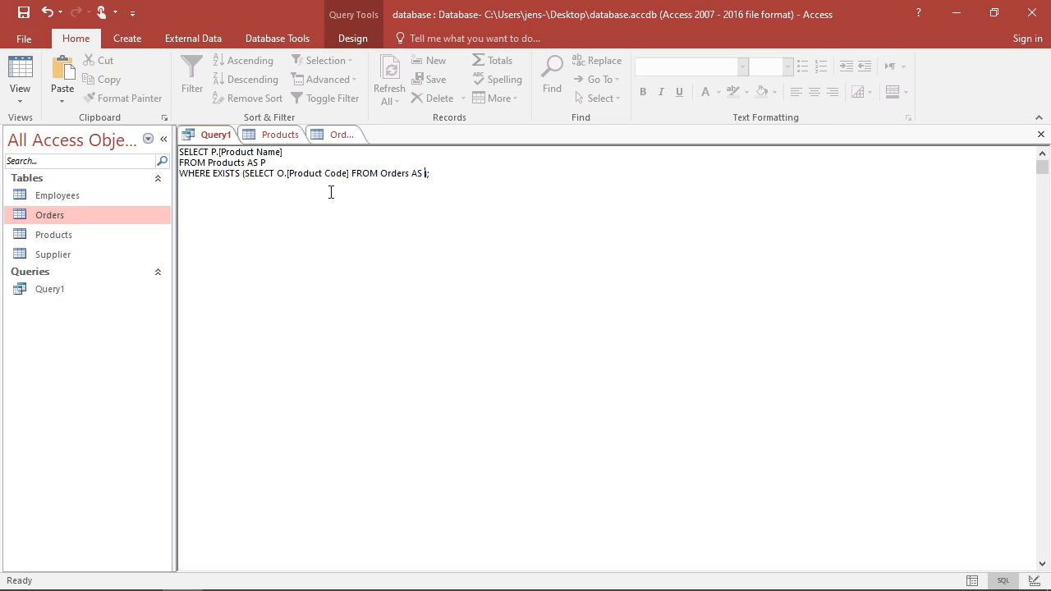
{"action": "type", "text": "O);"}
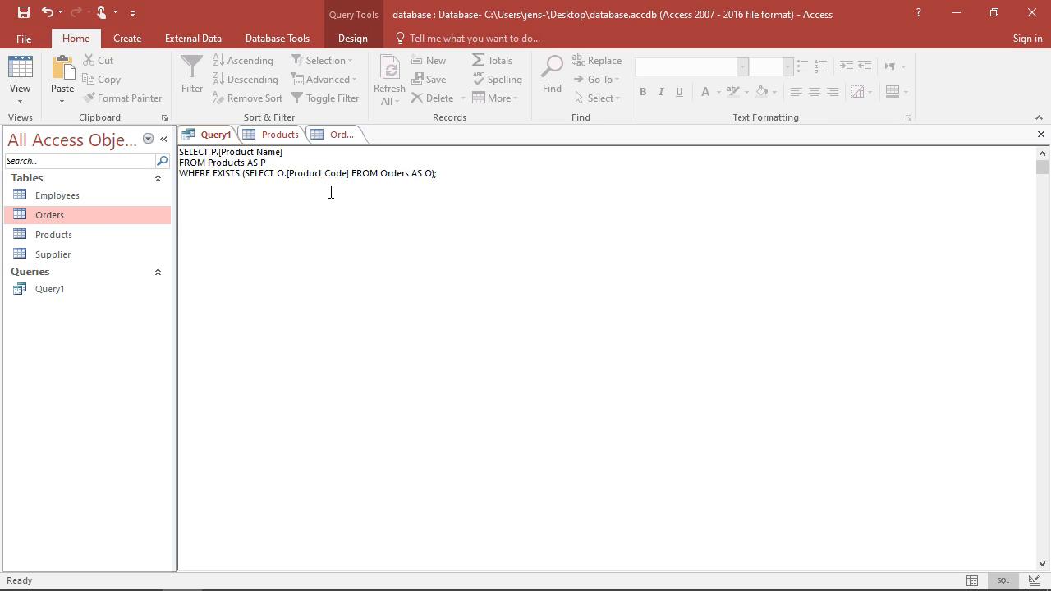
{"action": "type", "text": "WHERE"}
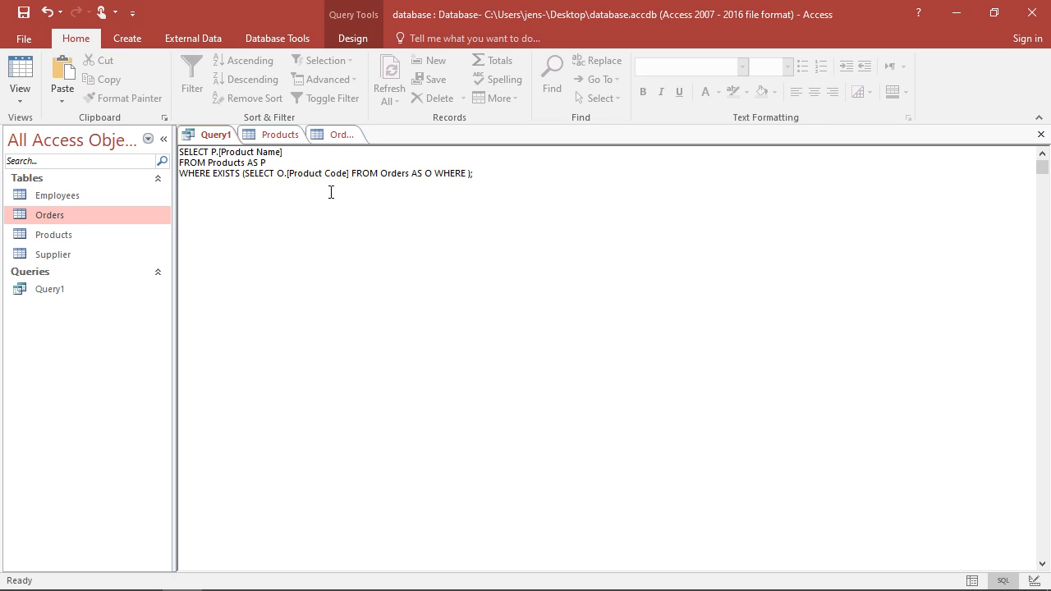
{"action": "mouse_move", "coordinate": [336, 134]}
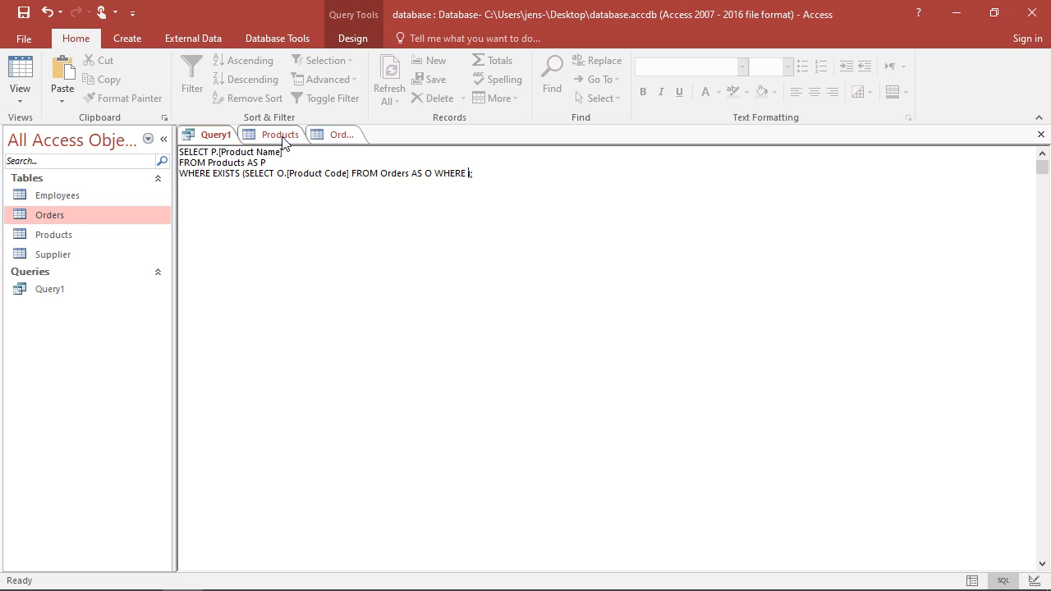
{"action": "mouse_move", "coordinate": [311, 138]}
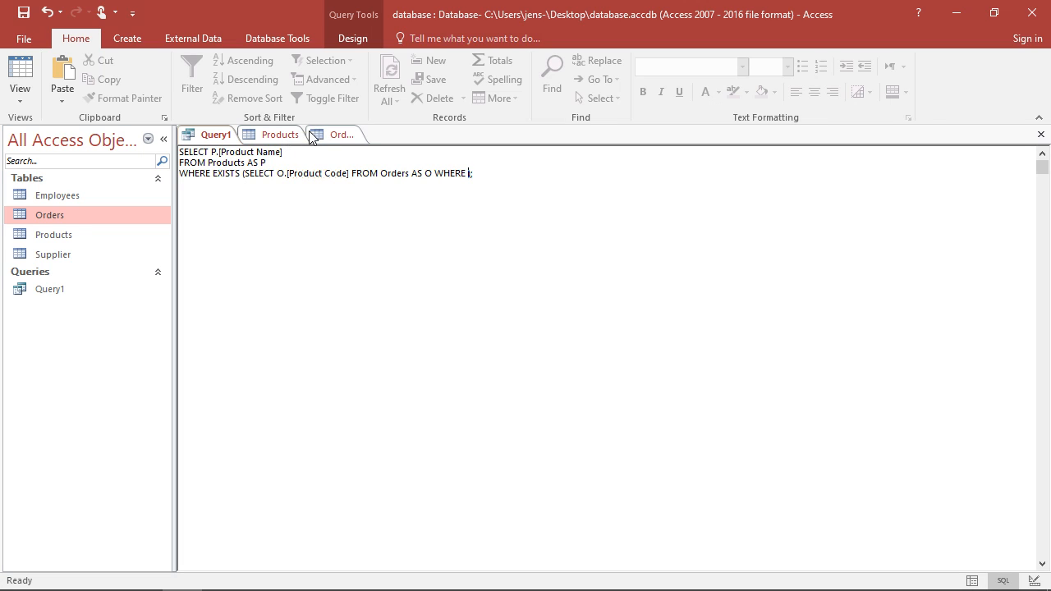
{"action": "mouse_move", "coordinate": [335, 135]}
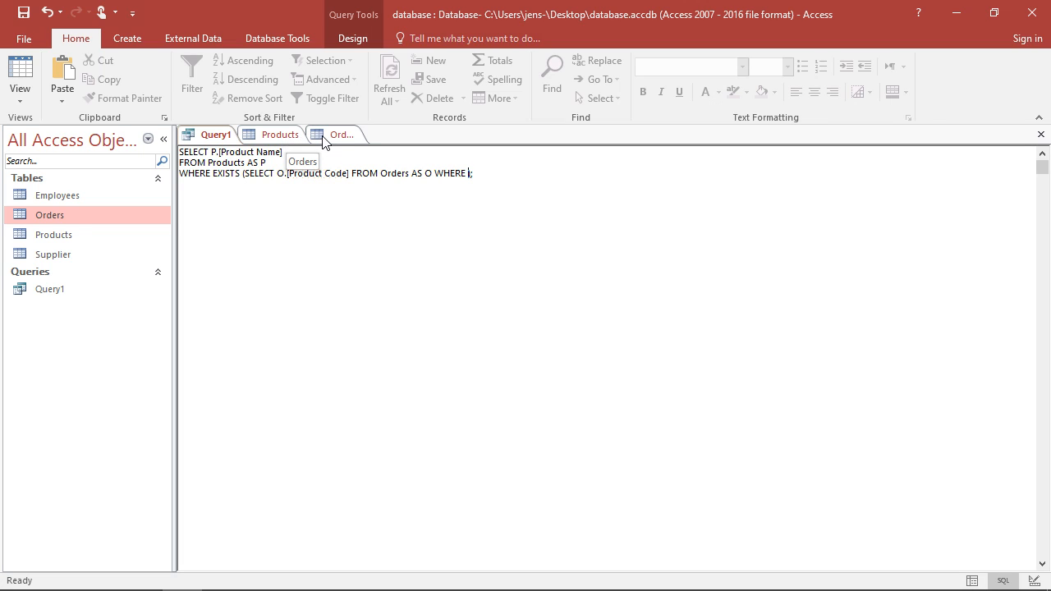
{"action": "mouse_move", "coordinate": [266, 140]}
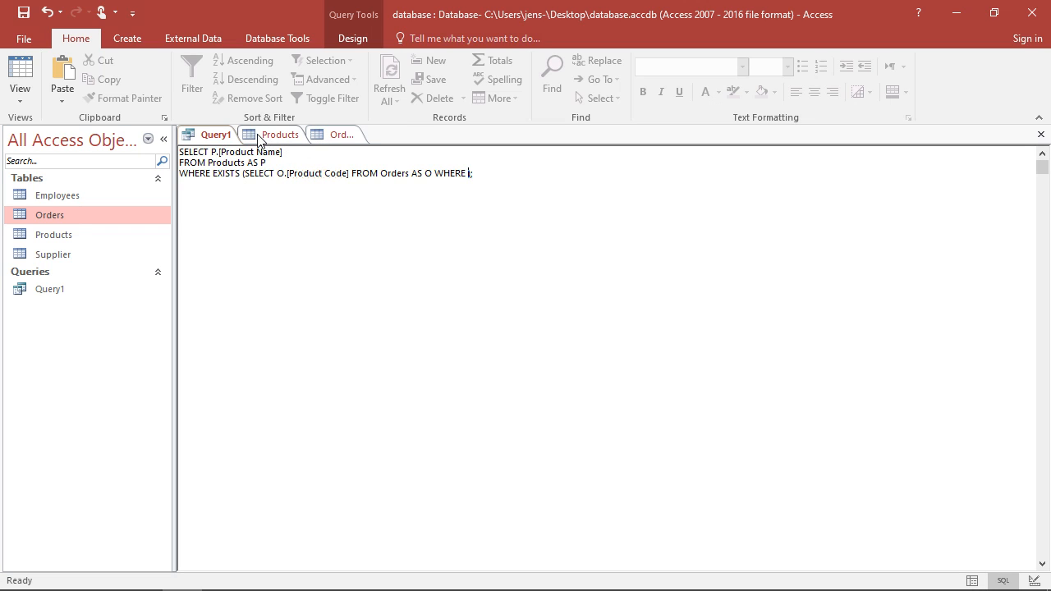
{"action": "mouse_move", "coordinate": [339, 148]}
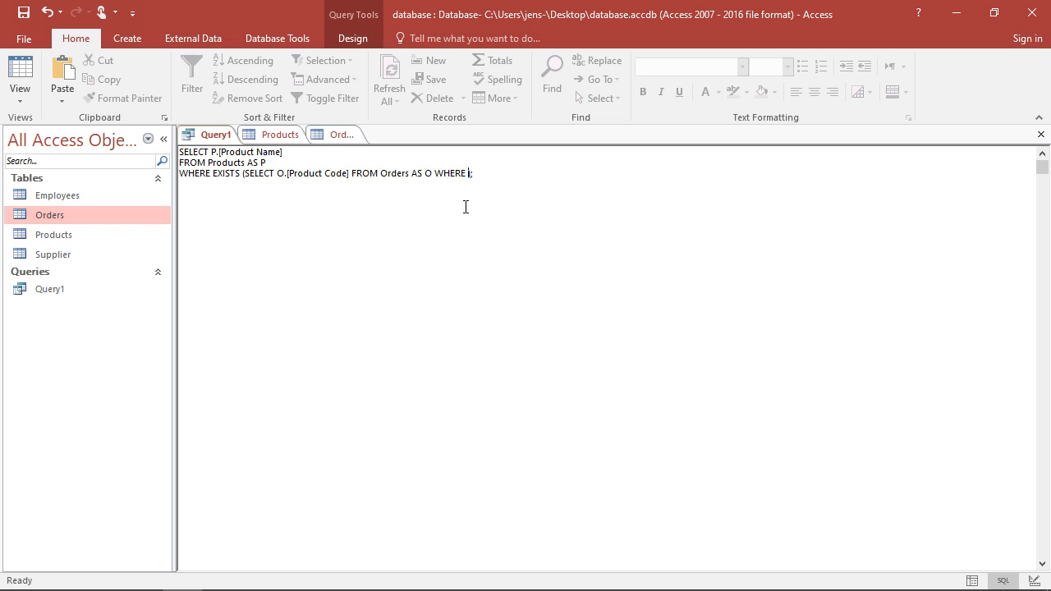
{"action": "mouse_move", "coordinate": [350, 98]}
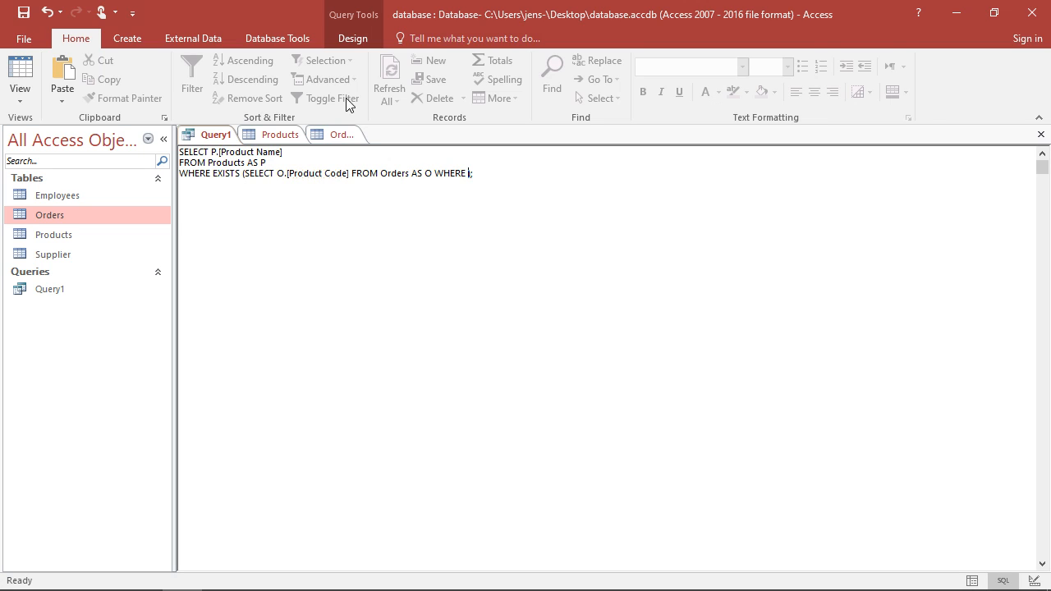
{"action": "mouse_move", "coordinate": [280, 134]}
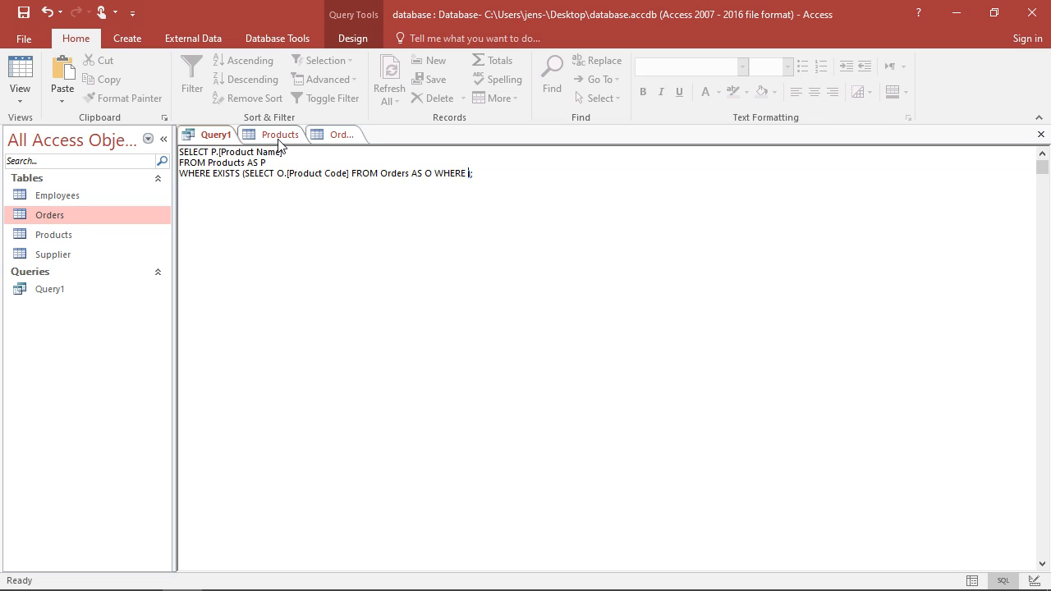
{"action": "mouse_move", "coordinate": [681, 206]}
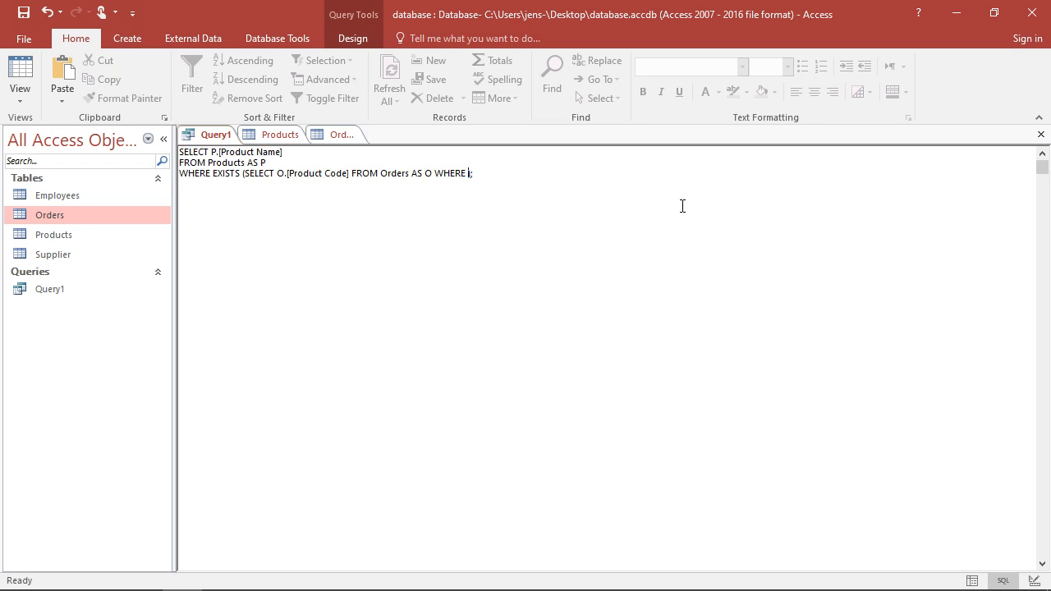
Step: Add the correlation condition P.[Product Code] = O.[Product Code] to the subquery's WHERE
{"action": "type", "text": "P"}
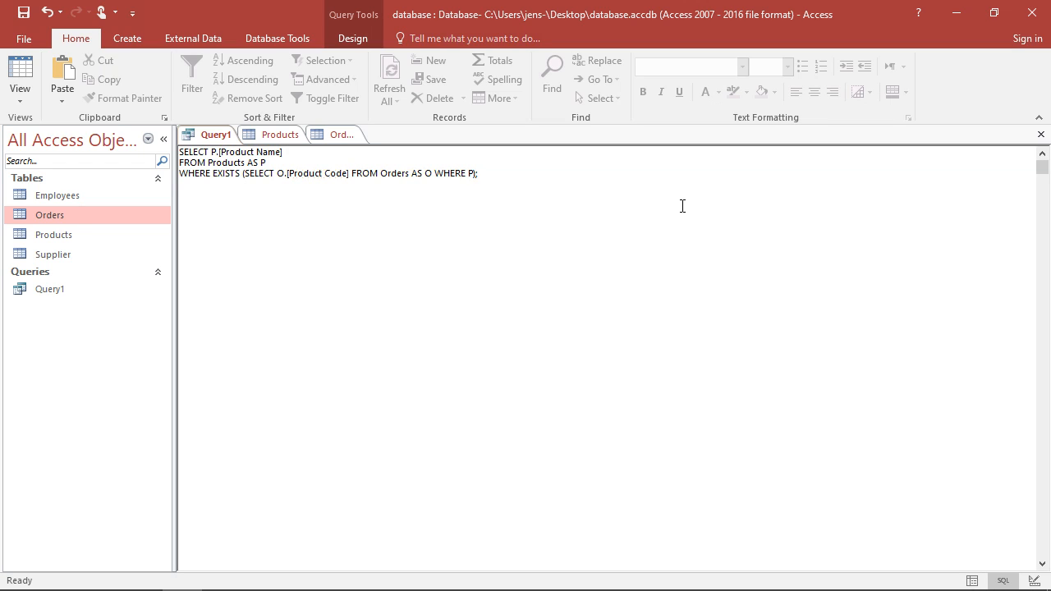
{"action": "type", "text": ".["}
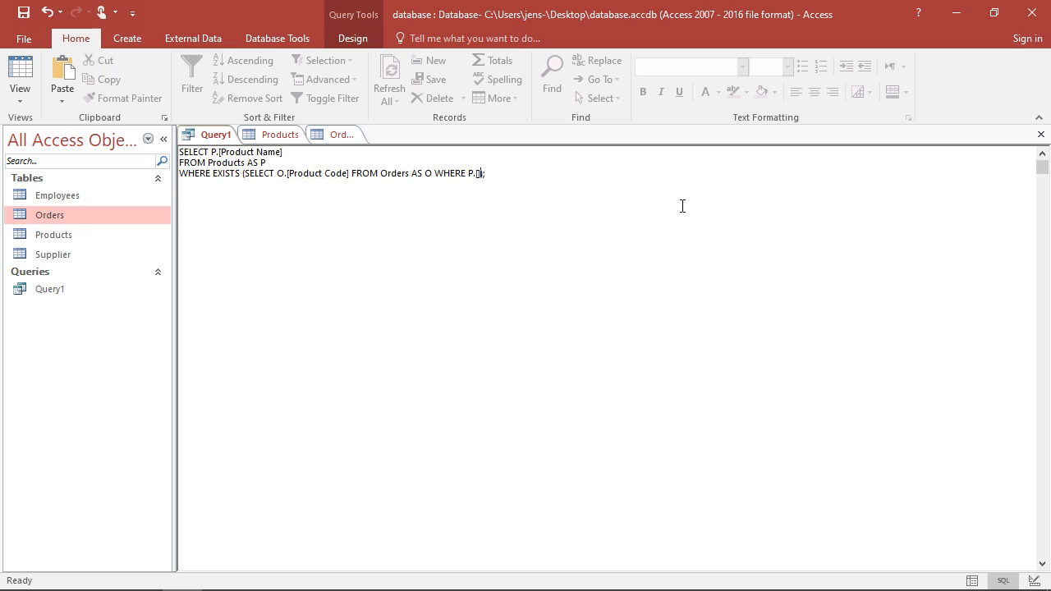
{"action": "type", "text": "Product Code"}
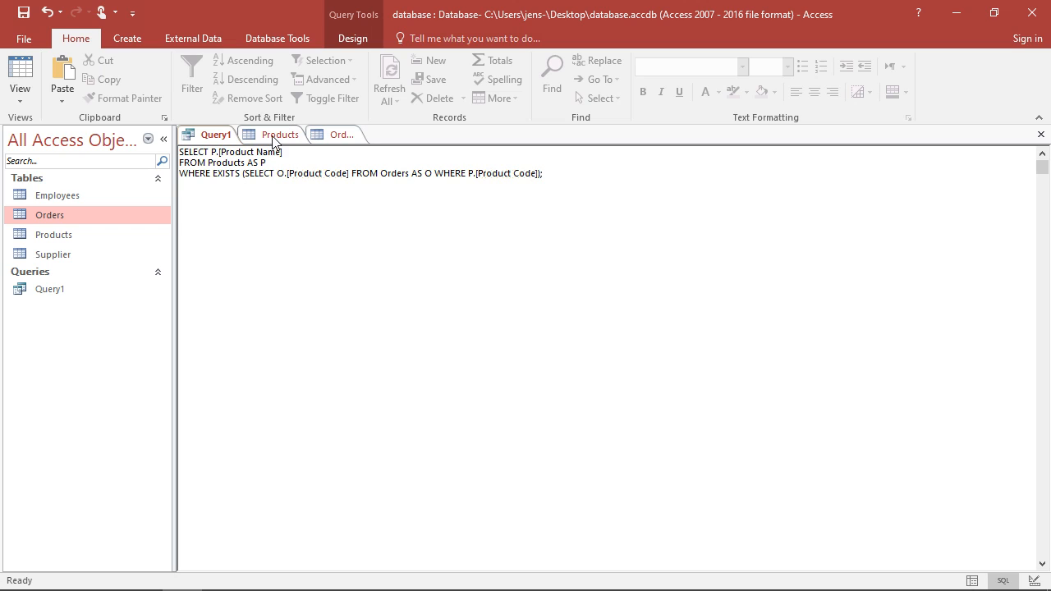
{"action": "mouse_move", "coordinate": [285, 140]}
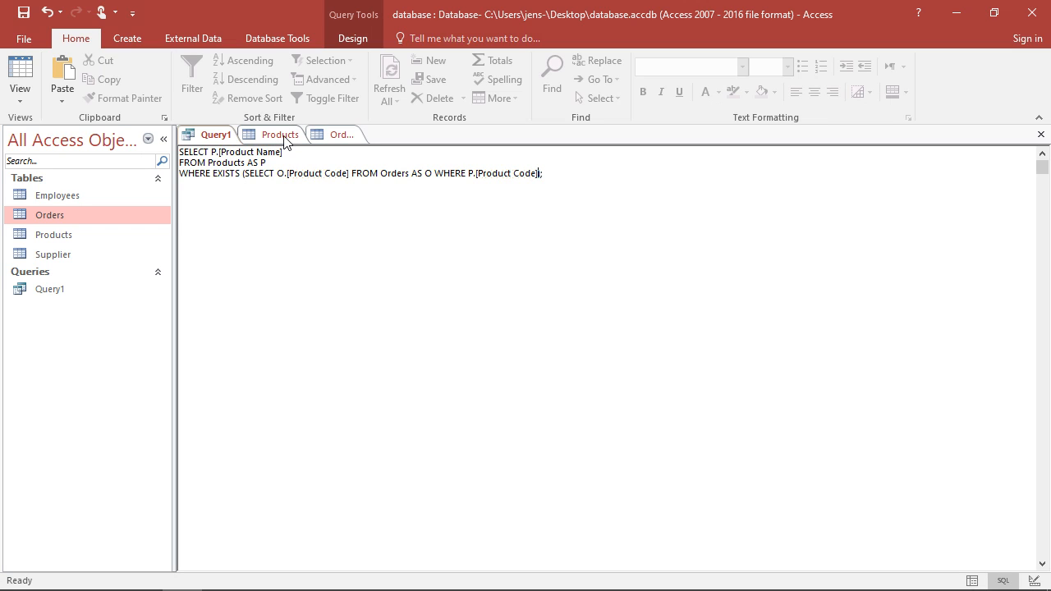
{"action": "type", "text": "= O.[Product Code"}
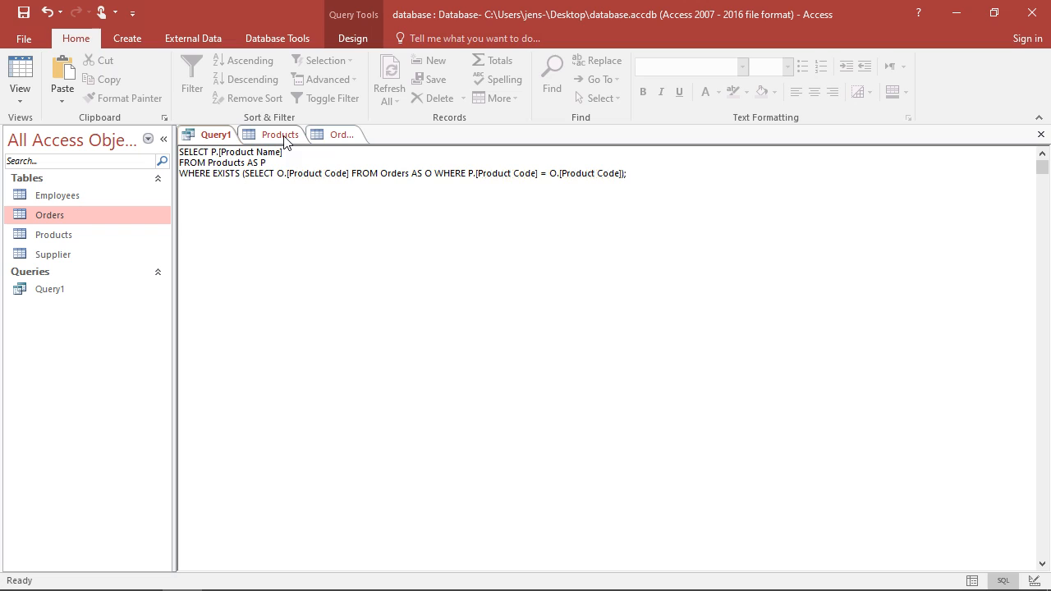
{"action": "mouse_move", "coordinate": [336, 138]}
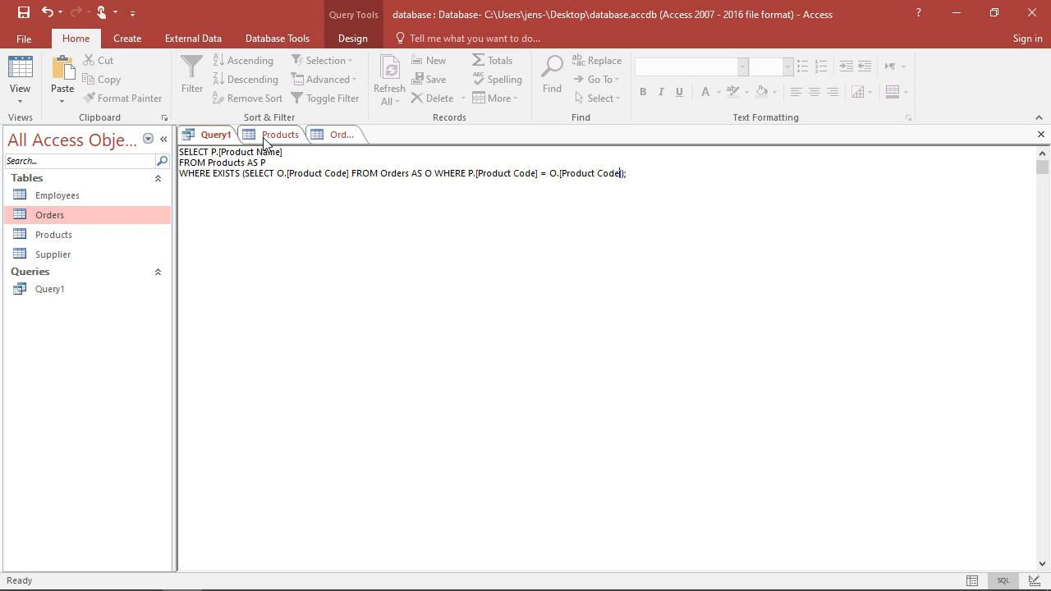
{"action": "mouse_move", "coordinate": [332, 136]}
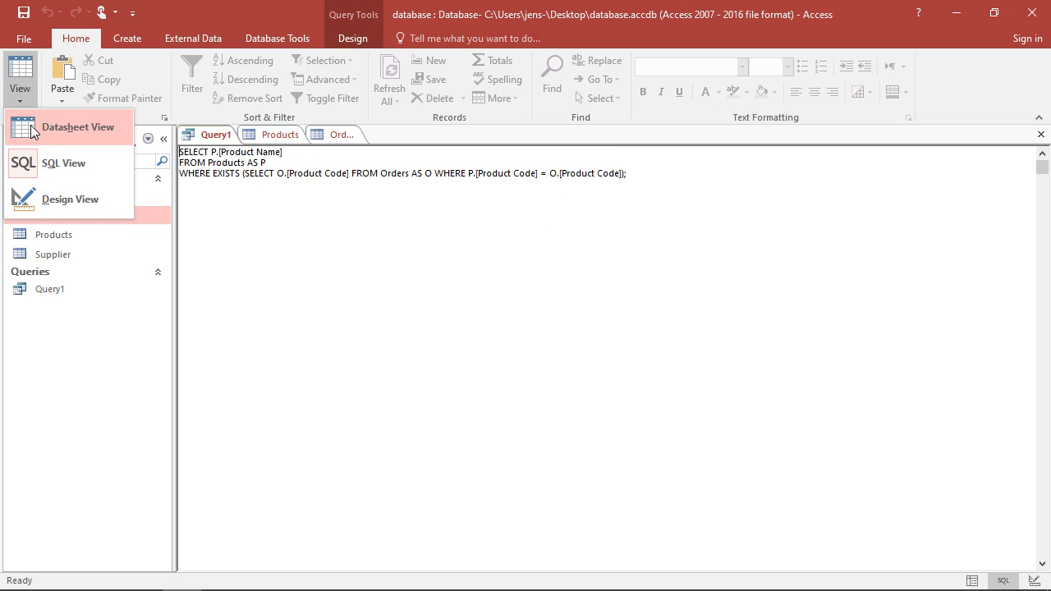
Step: Show Query1 in Datasheet View with nine product names, then display the Products table
{"action": "left_click", "coordinate": [78, 126]}
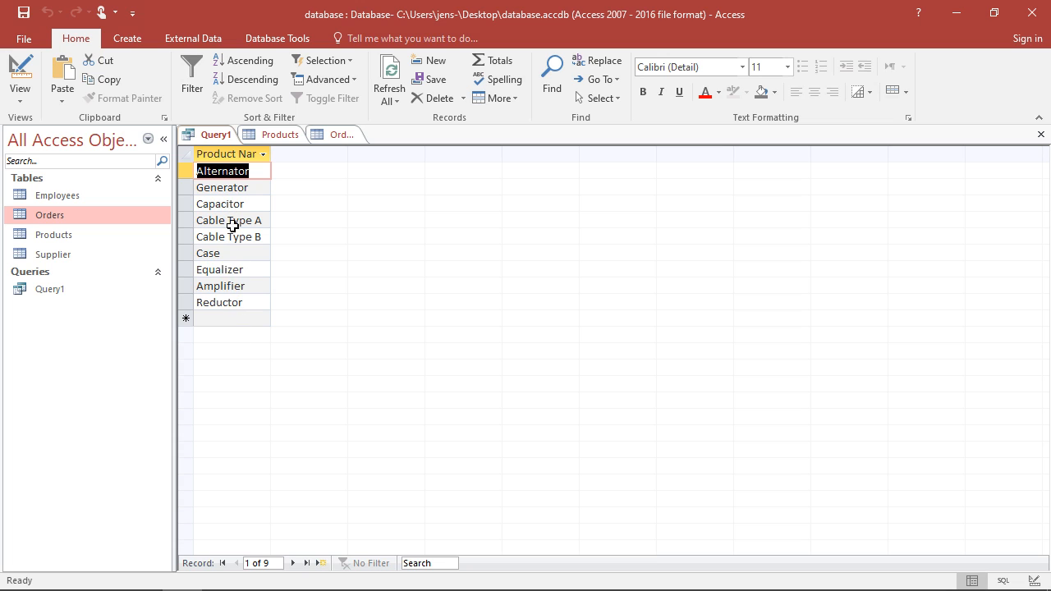
{"action": "mouse_move", "coordinate": [233, 203]}
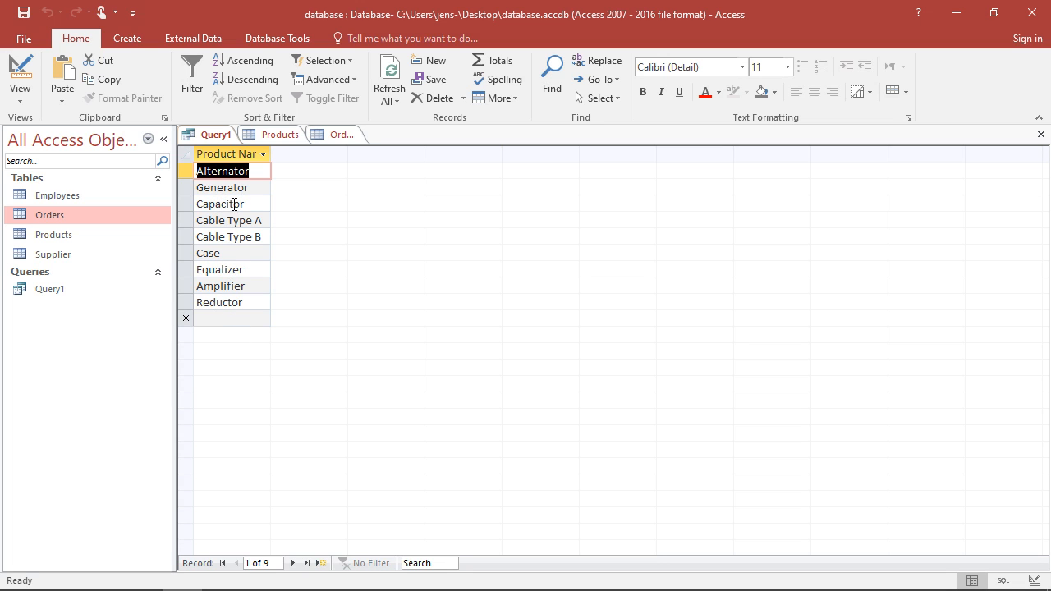
{"action": "left_click", "coordinate": [280, 134]}
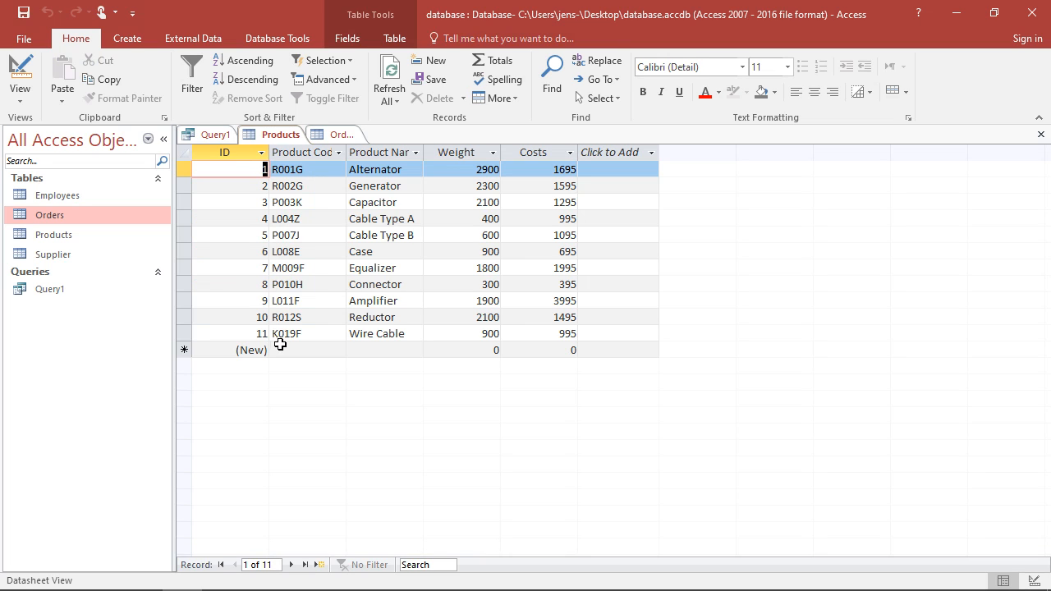
Step: Cross-check Query1's nine names against the Products and Orders tables, returning to Query1
{"action": "left_click", "coordinate": [216, 134]}
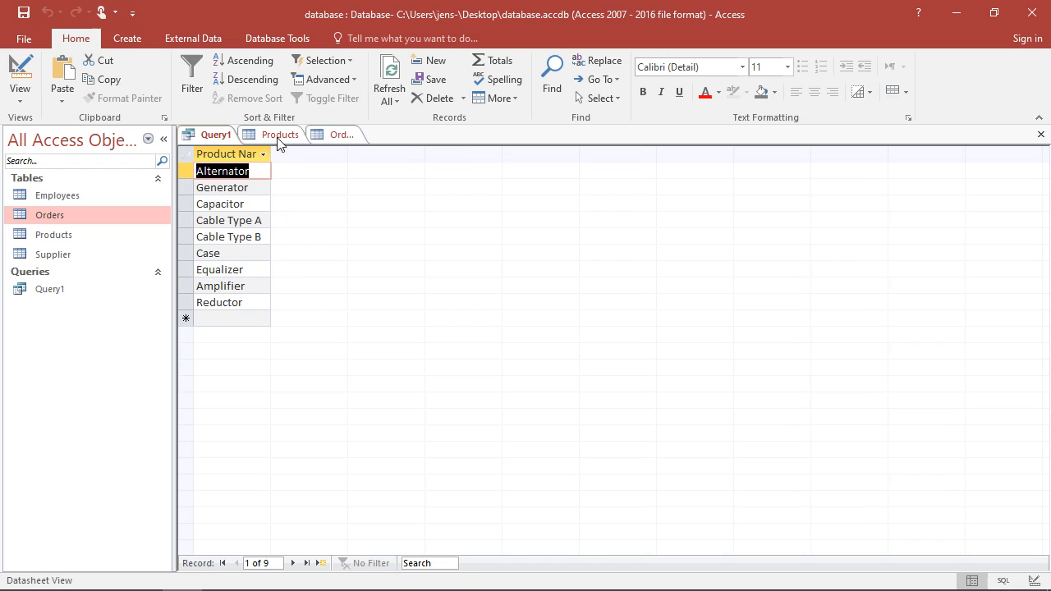
{"action": "left_click", "coordinate": [281, 134]}
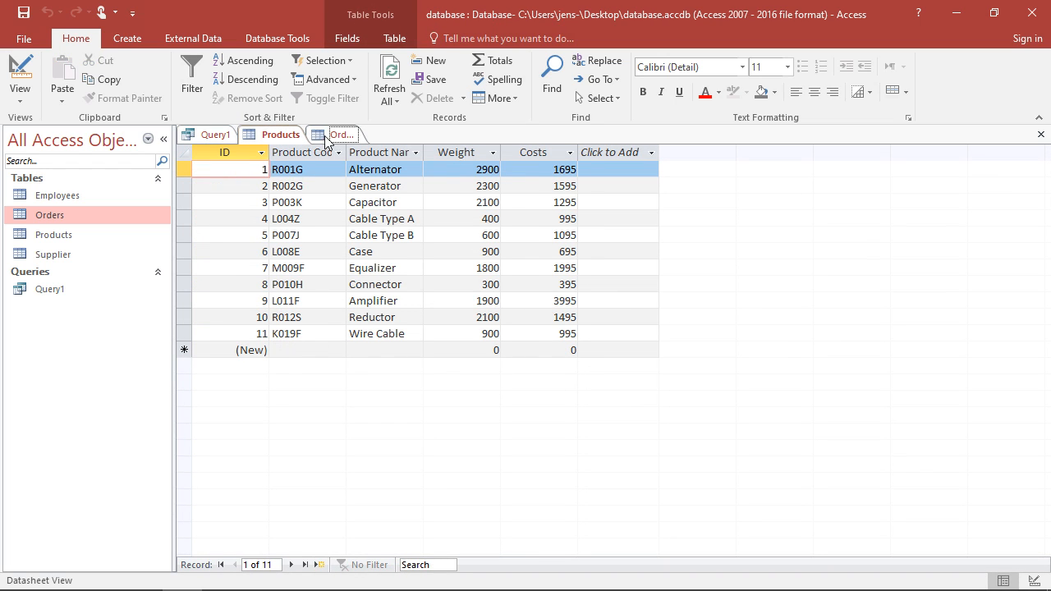
{"action": "left_click", "coordinate": [336, 134]}
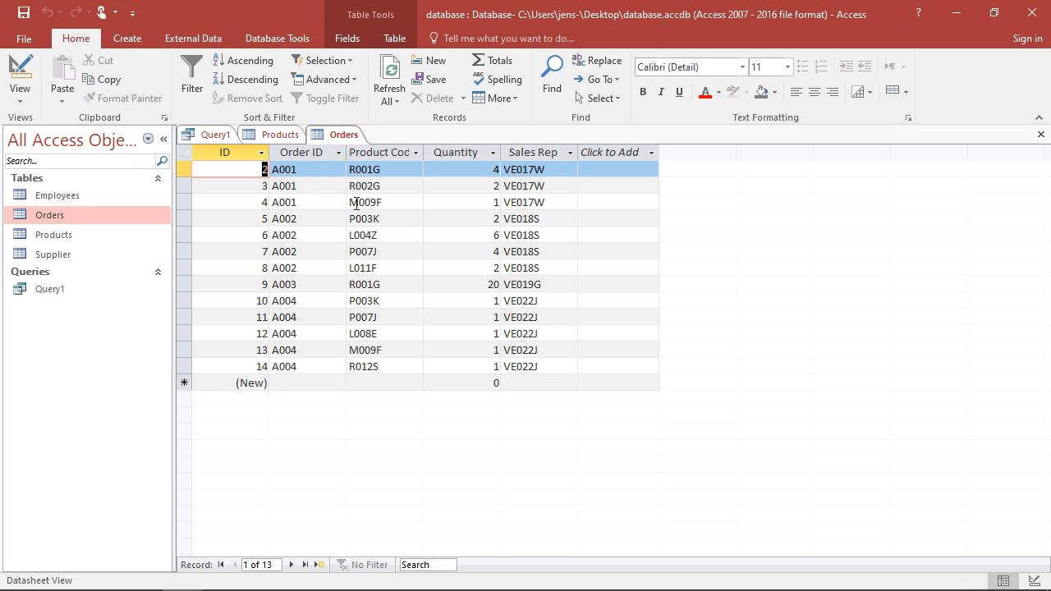
{"action": "left_click", "coordinate": [215, 134]}
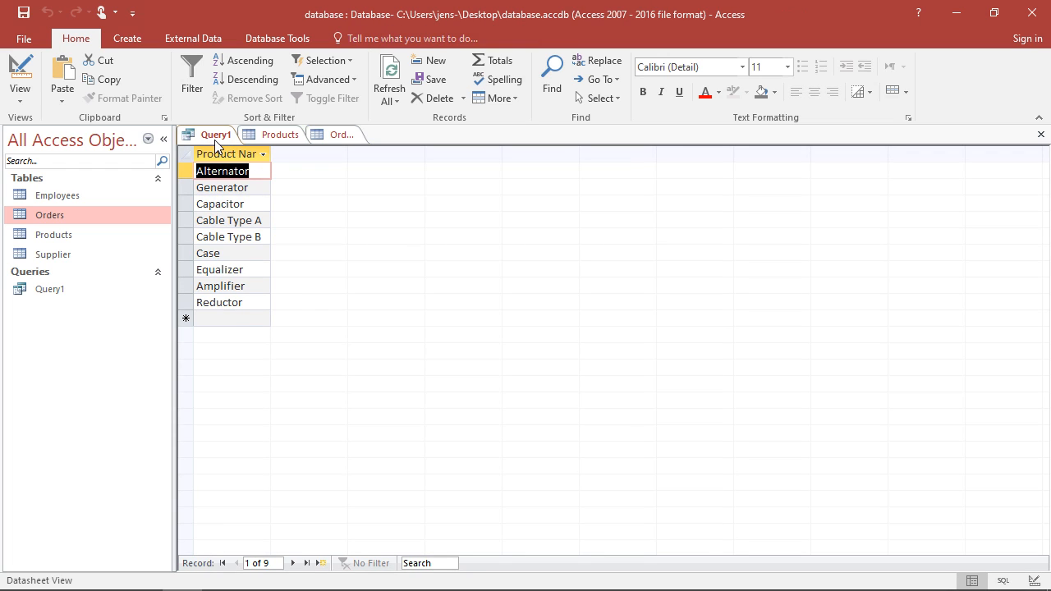
{"action": "left_click", "coordinate": [20, 74]}
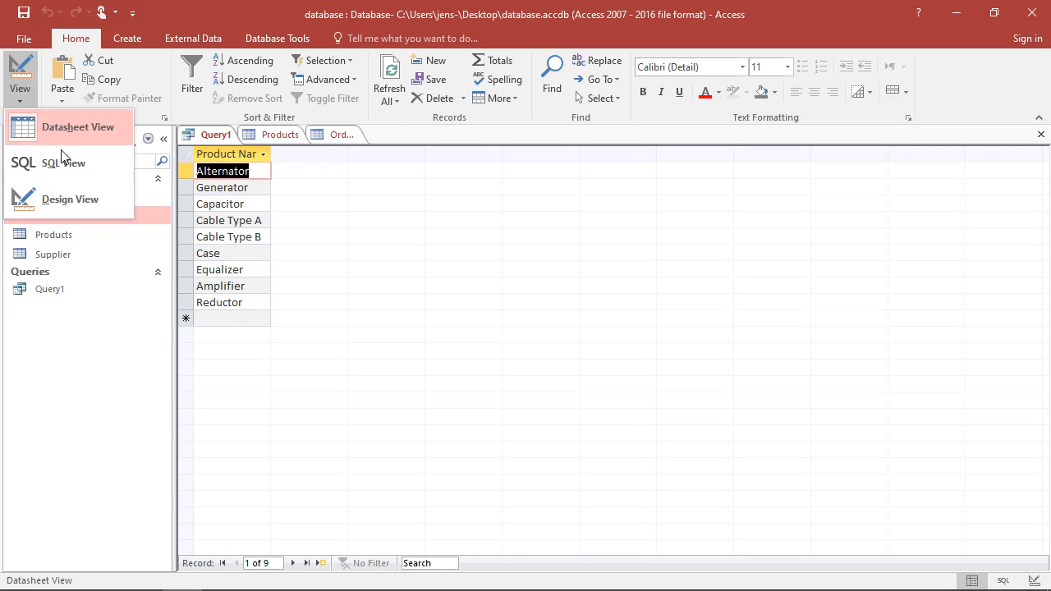
Step: Switch Query1 to SQL View to show the WHERE EXISTS query text
{"action": "left_click", "coordinate": [63, 162]}
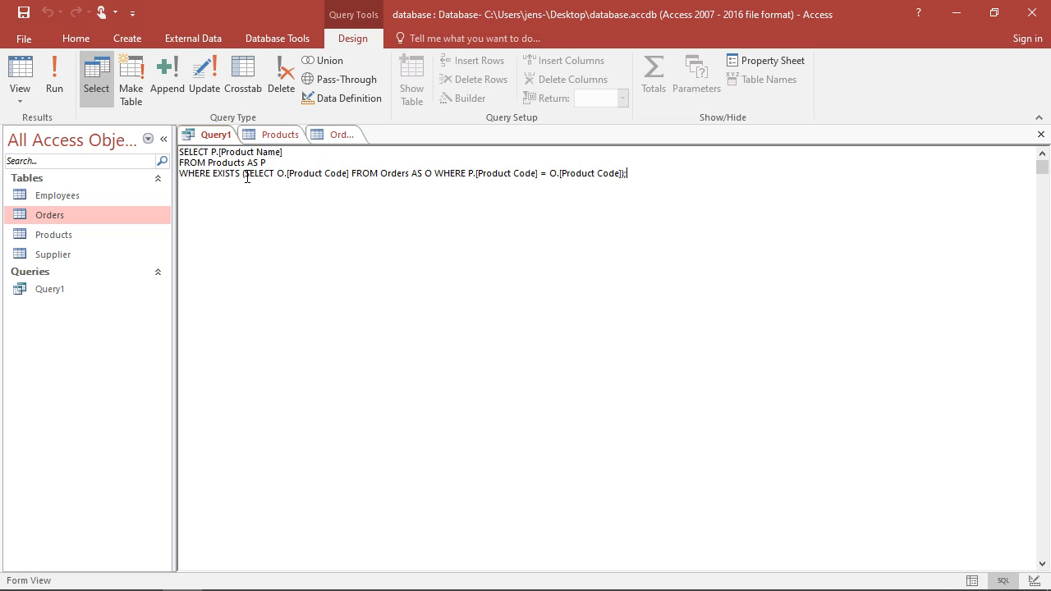
{"action": "mouse_move", "coordinate": [306, 173]}
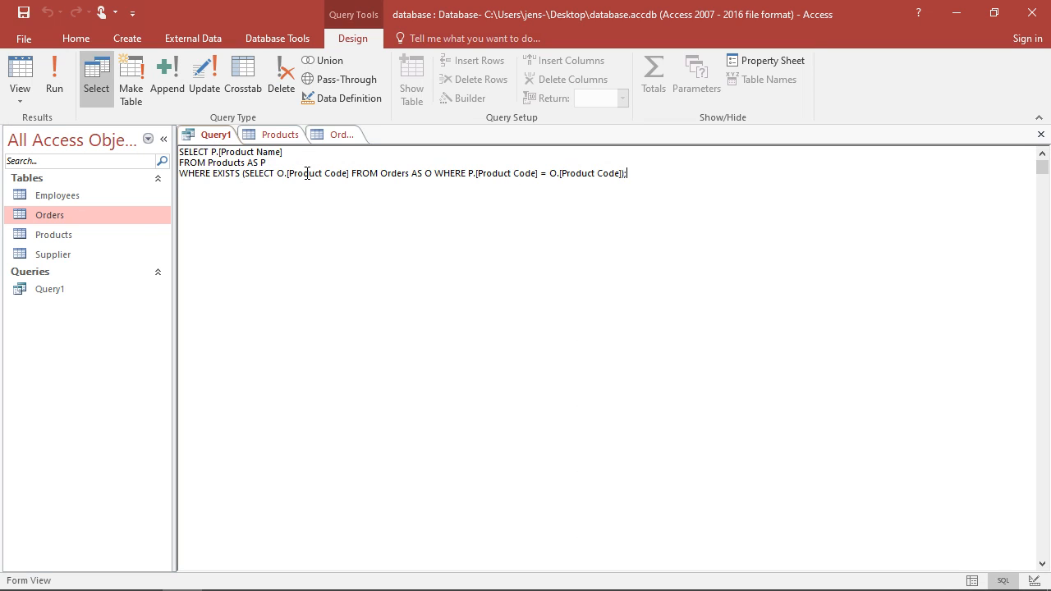
{"action": "mouse_move", "coordinate": [343, 149]}
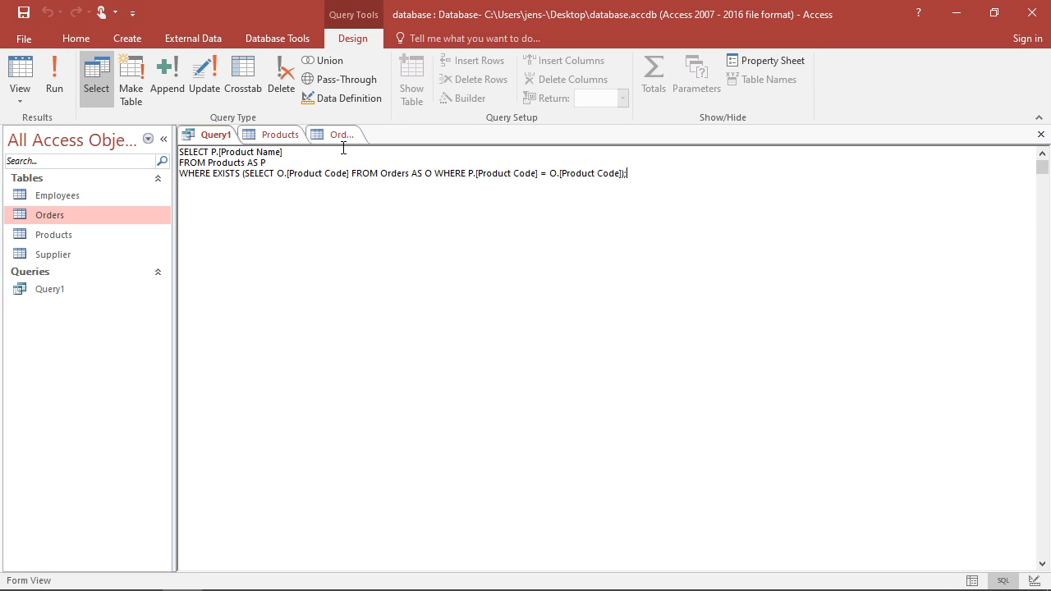
{"action": "mouse_move", "coordinate": [338, 134]}
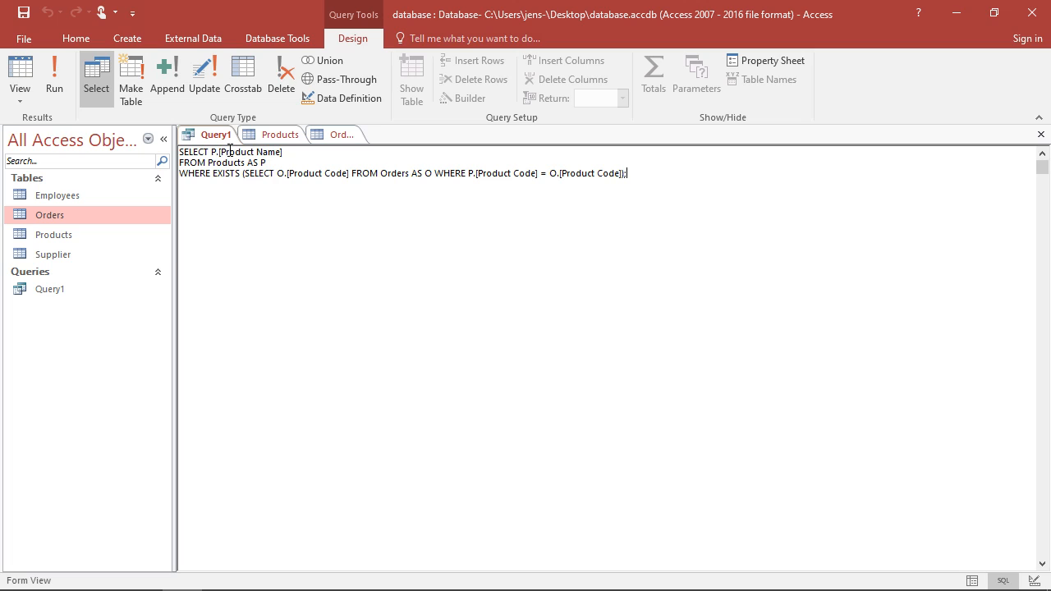
{"action": "mouse_move", "coordinate": [338, 189]}
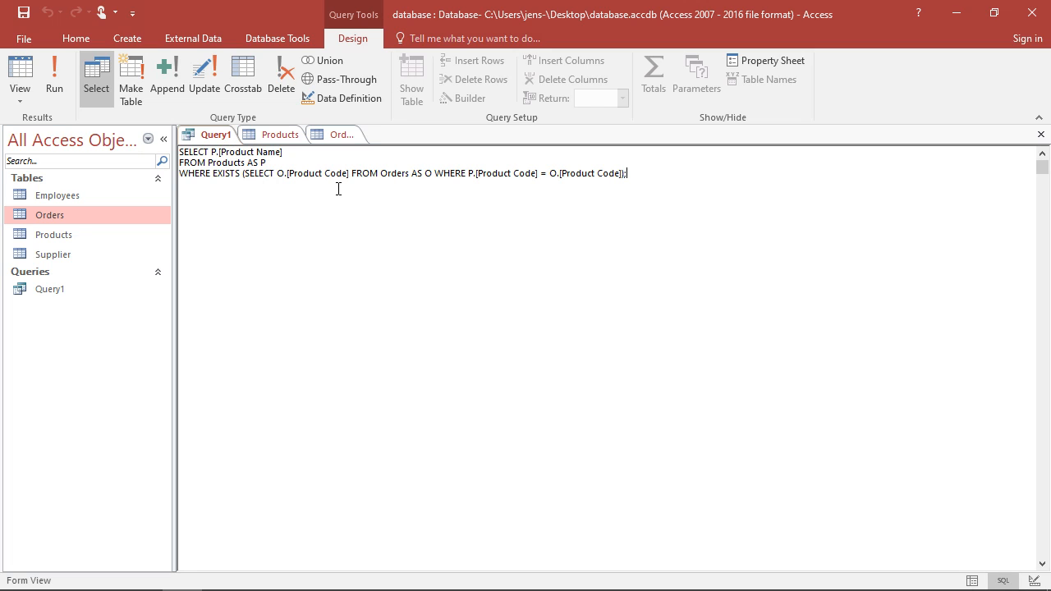